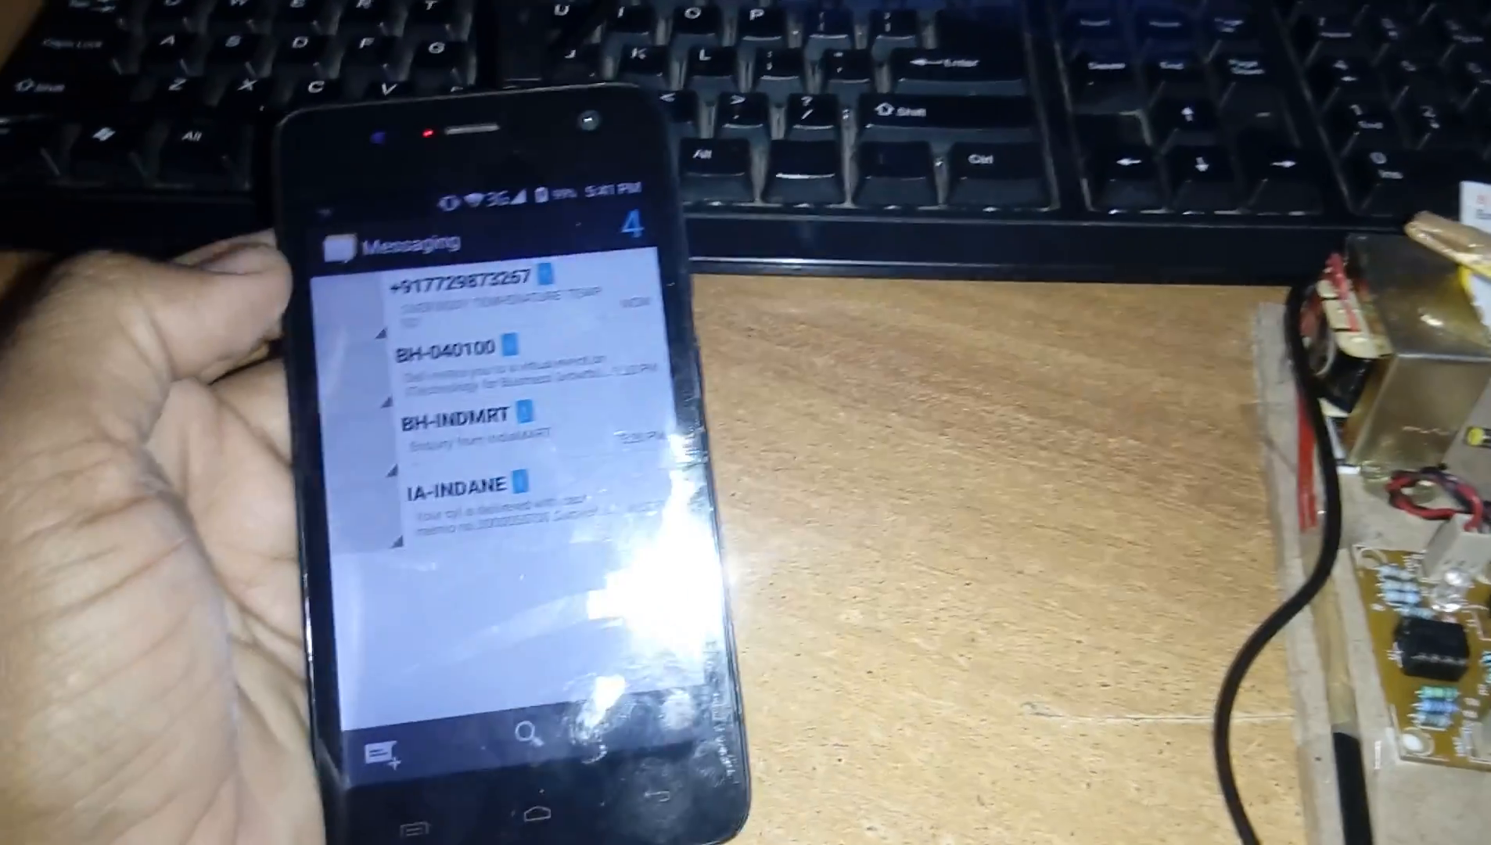
- Open the newest conversation to read the 'OVER BODY TEMPERATURE TEMP:107' alert
{"action": "left_click", "coordinate": [467, 295]}
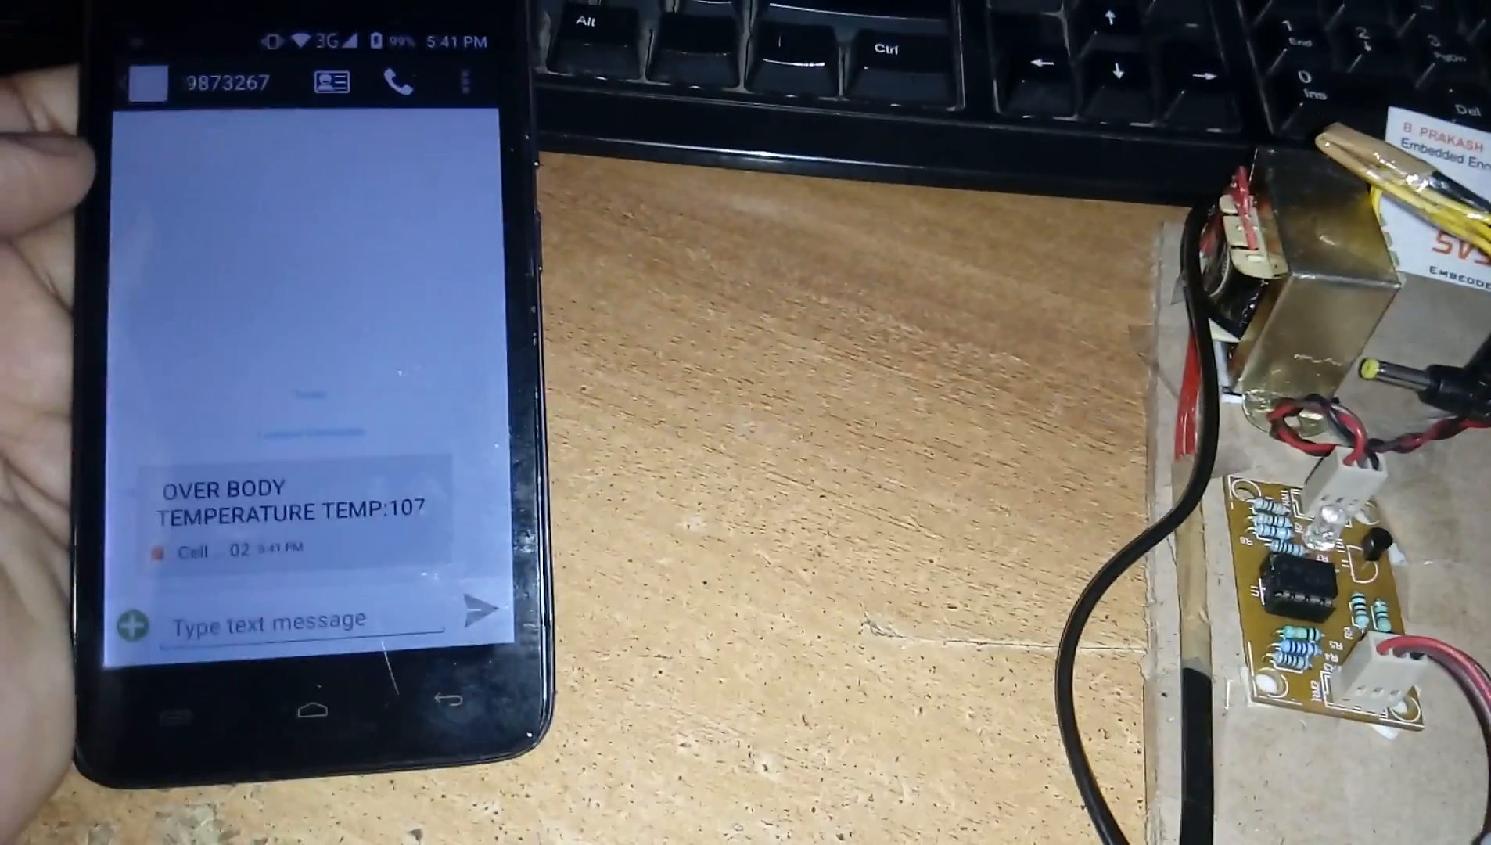